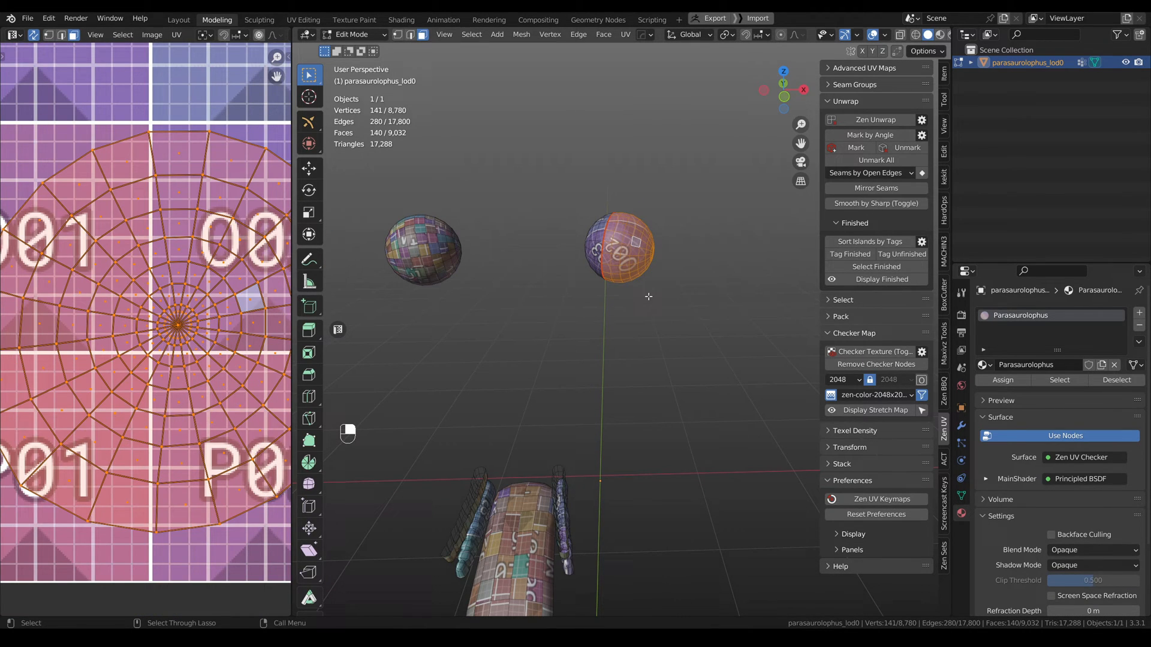
pyautogui.moveTo(640, 313)
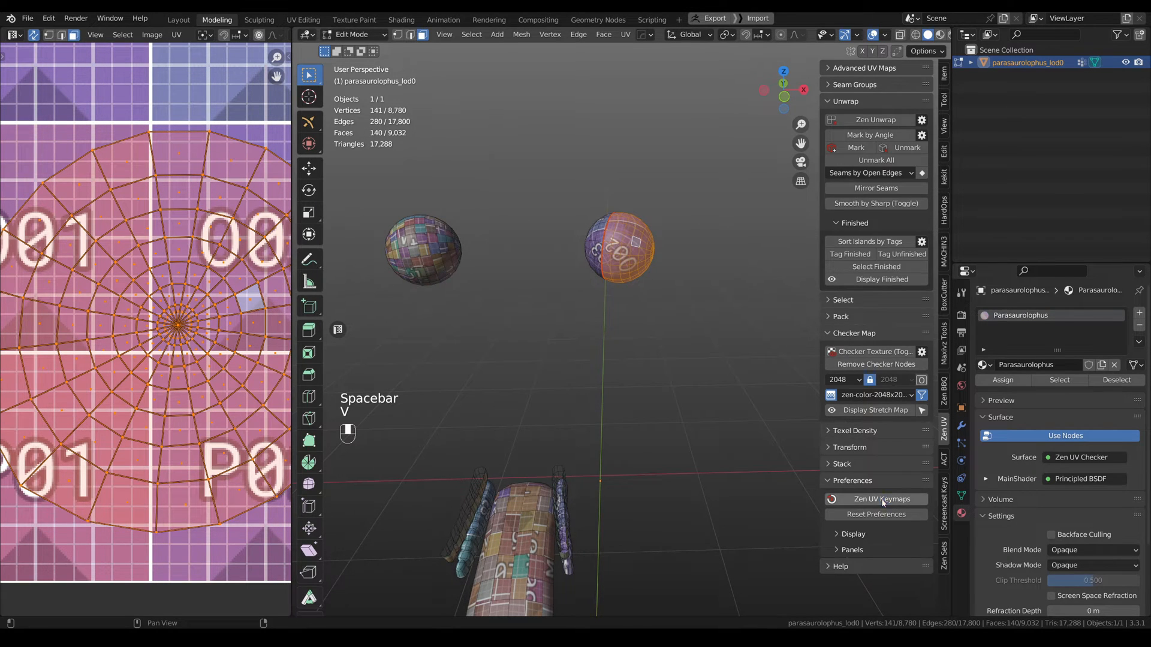
# Step: Relax the test sphere's UV island via Quadrify | Relax and tag it as finished
pyautogui.click(881, 499)
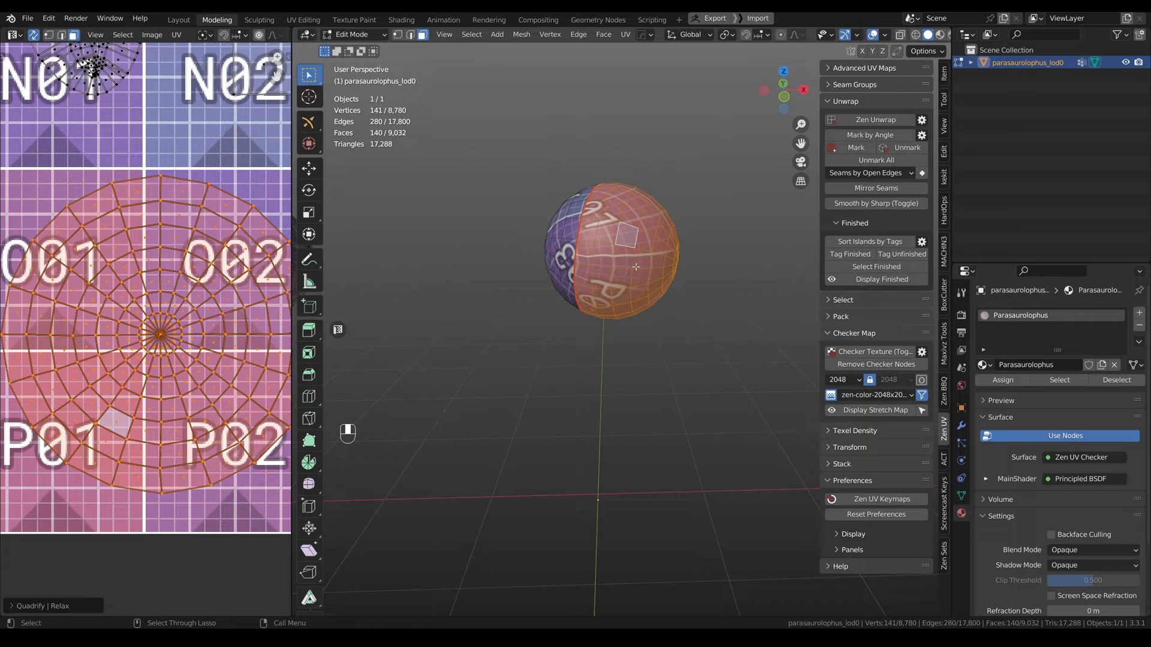
pyautogui.click(849, 447)
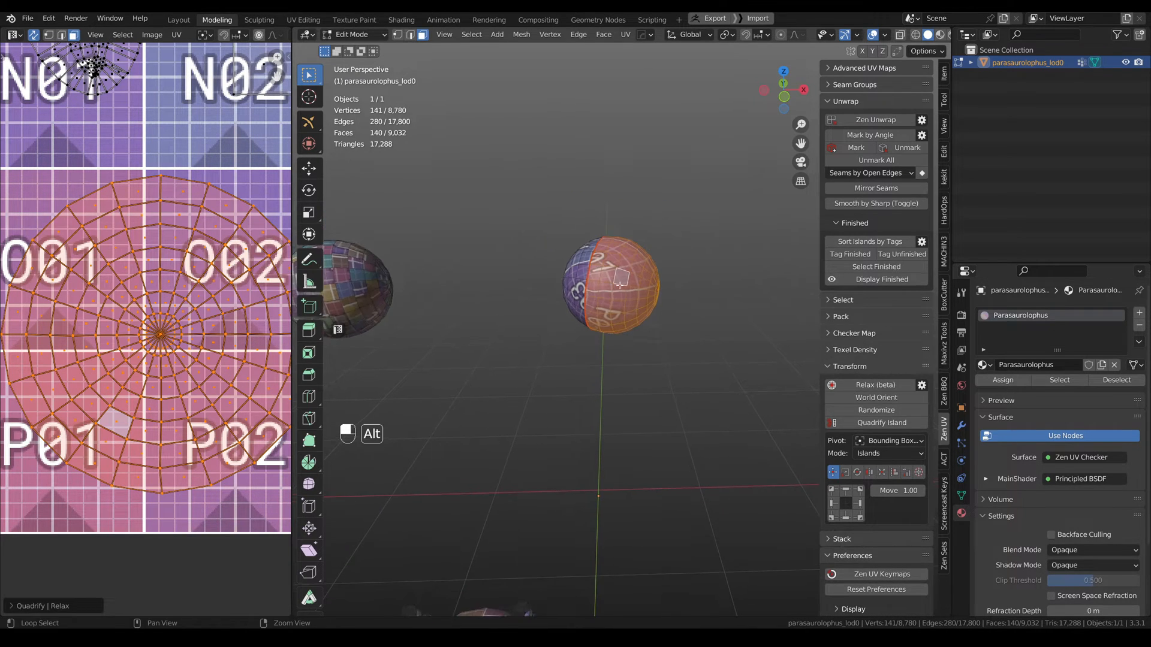
pyautogui.press('space')
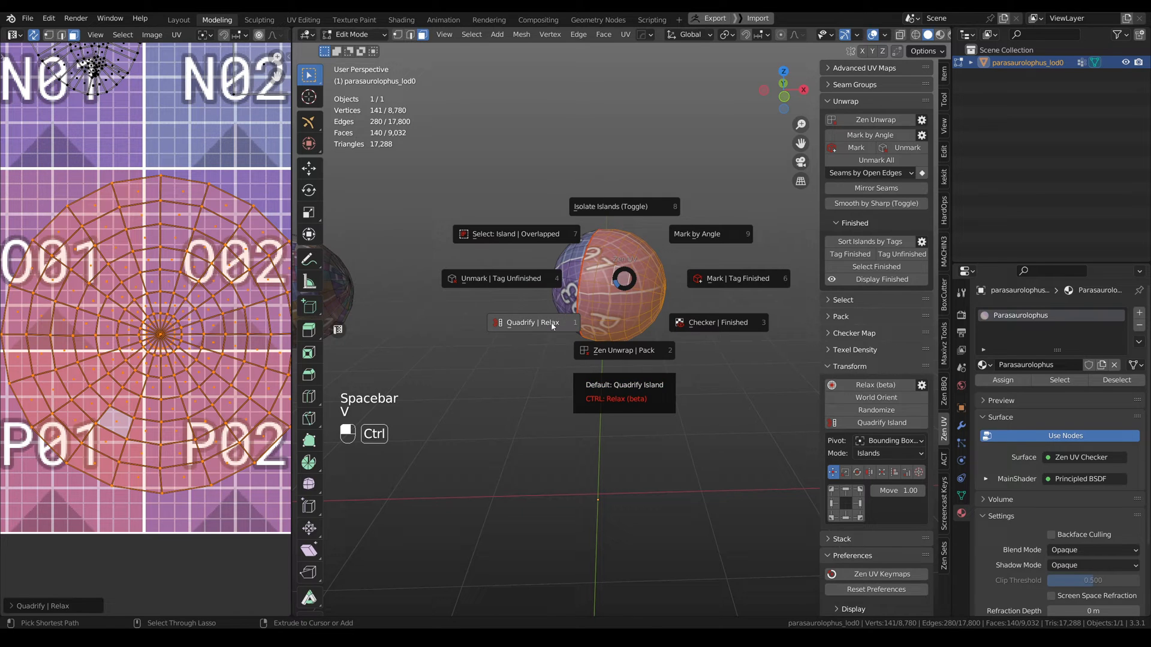
pyautogui.click(528, 323)
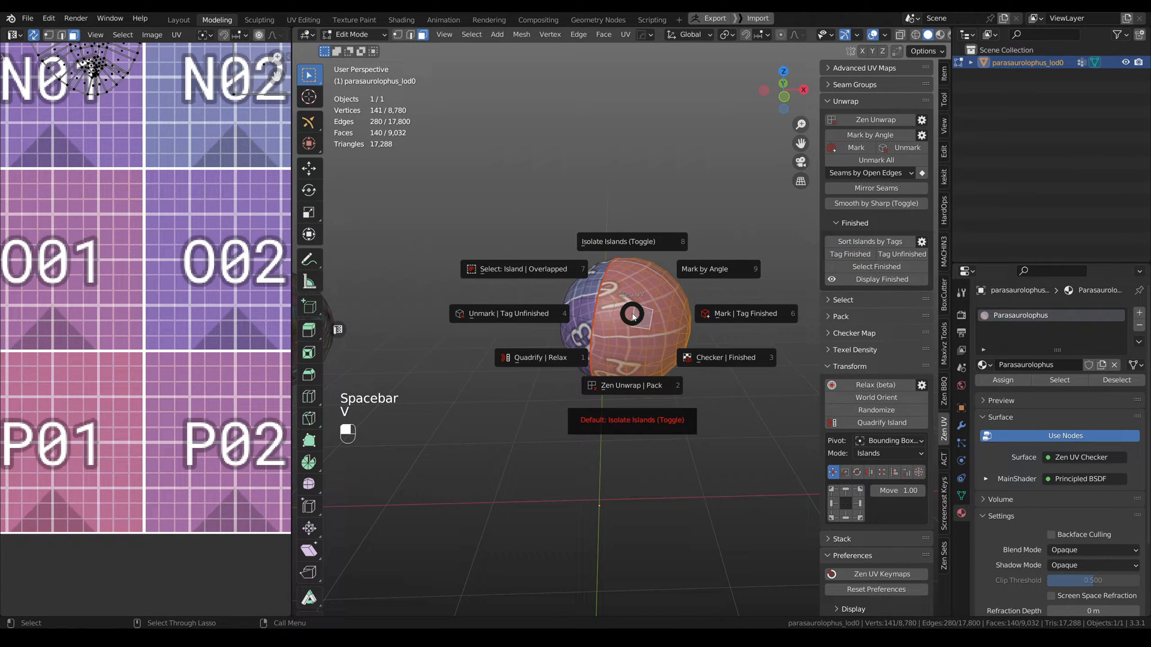
pyautogui.moveTo(747, 313)
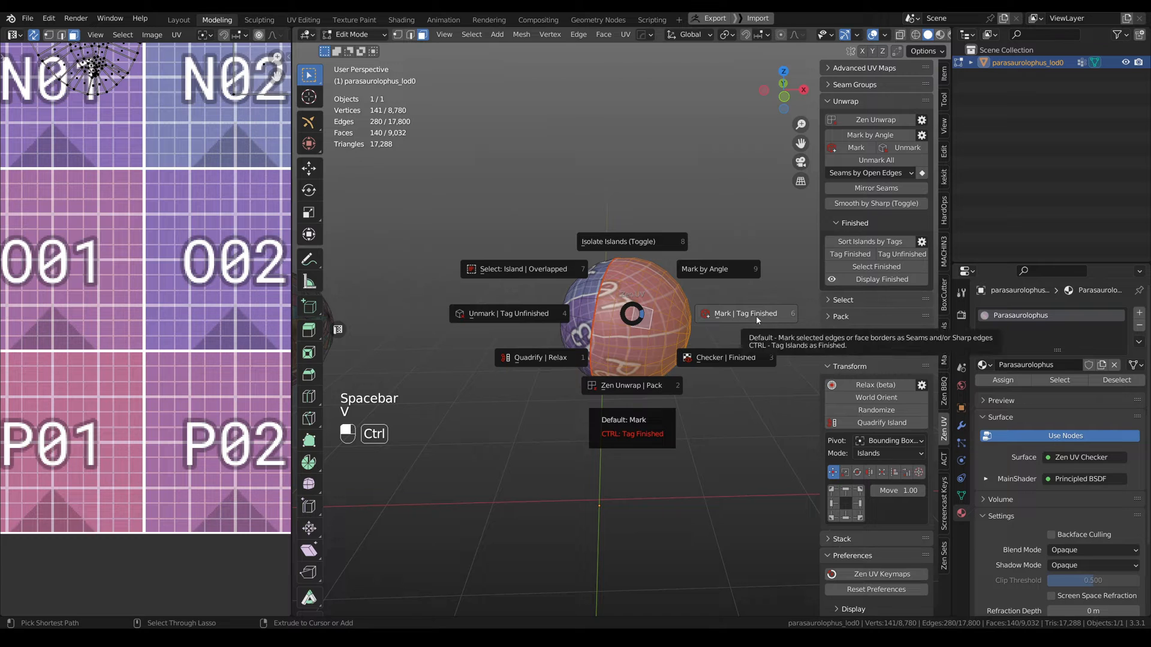
pyautogui.click(745, 313)
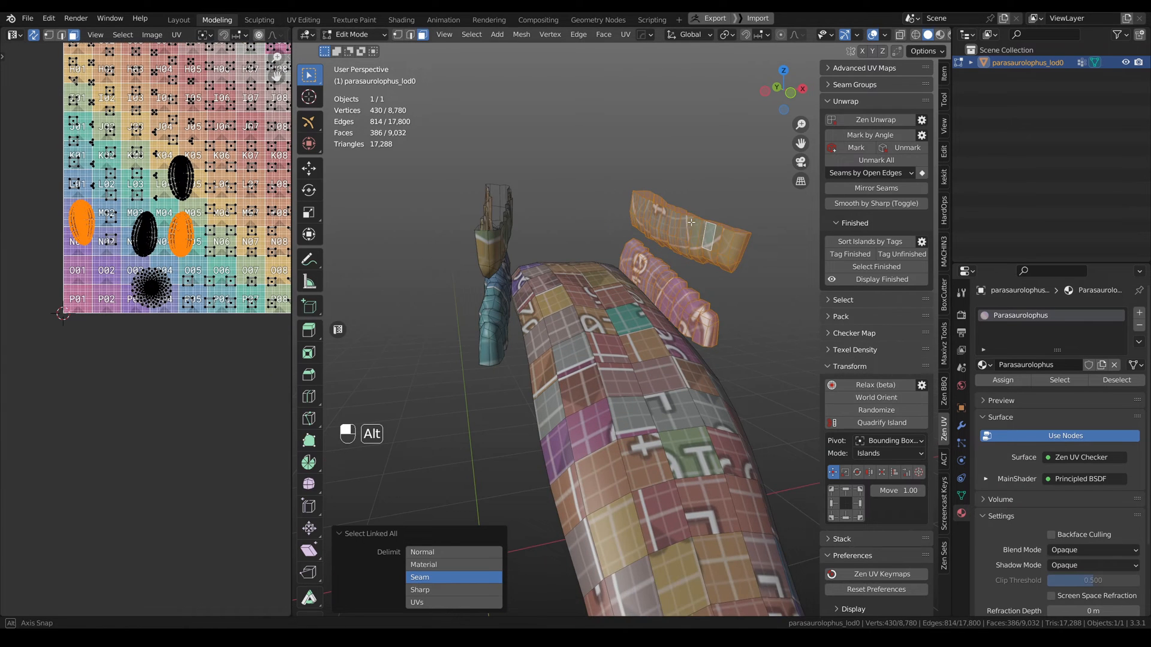
# Step: Relax the UV islands of the selected body pieces via Quadrify | Relax
pyautogui.press('space')
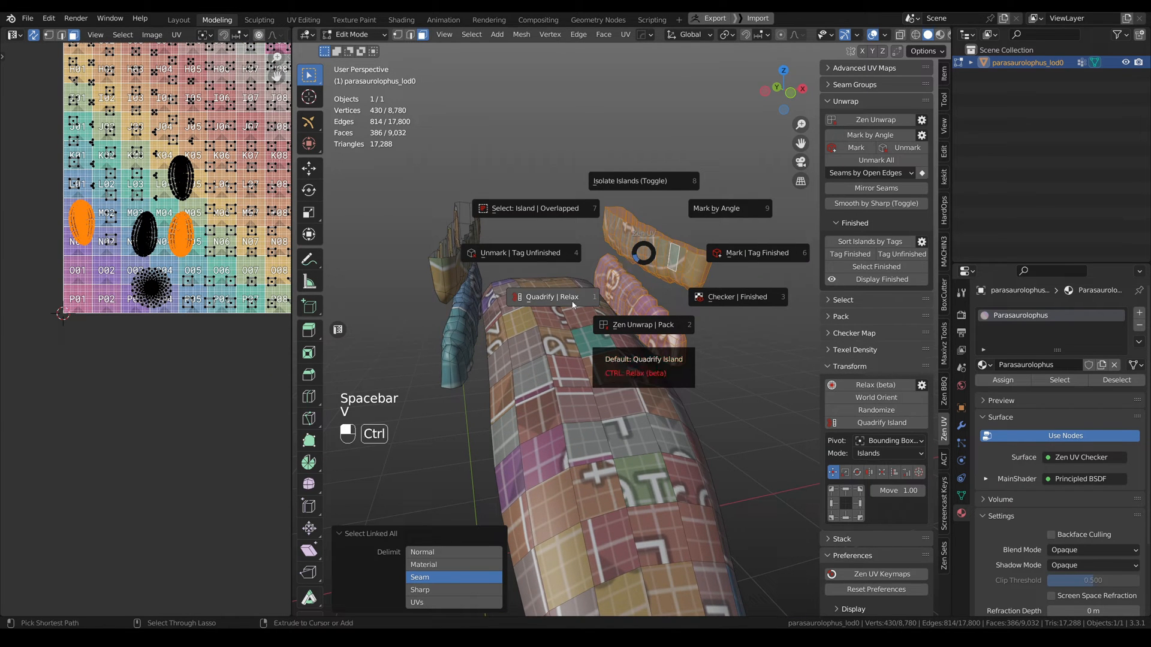
pyautogui.click(549, 296)
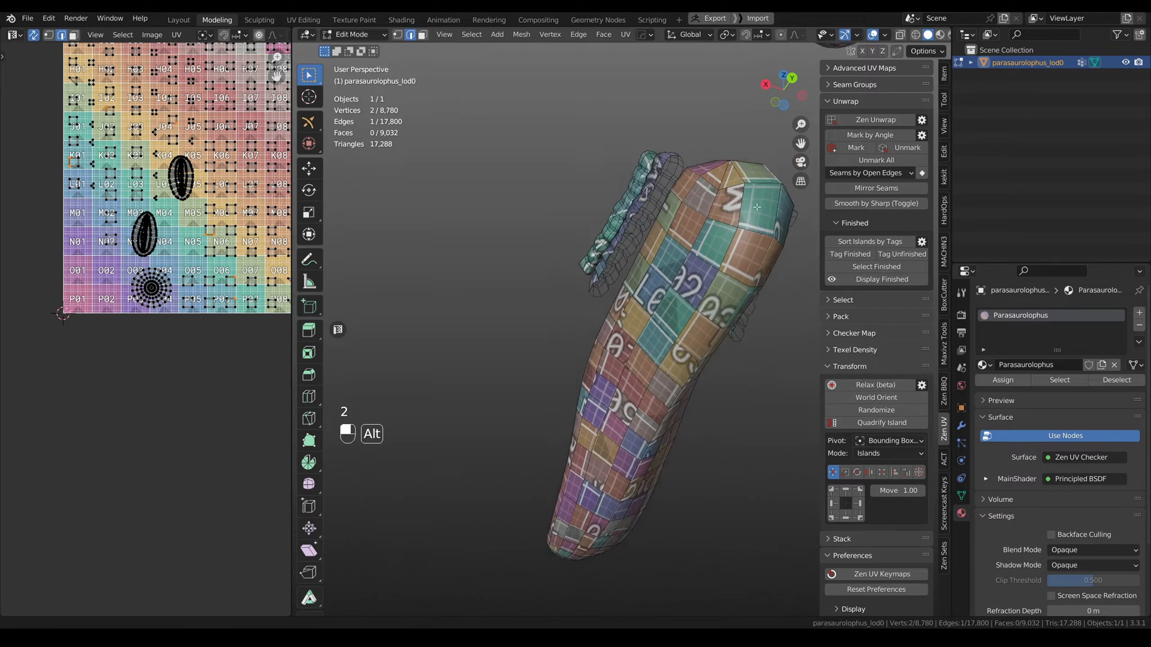
pyautogui.click(636, 423)
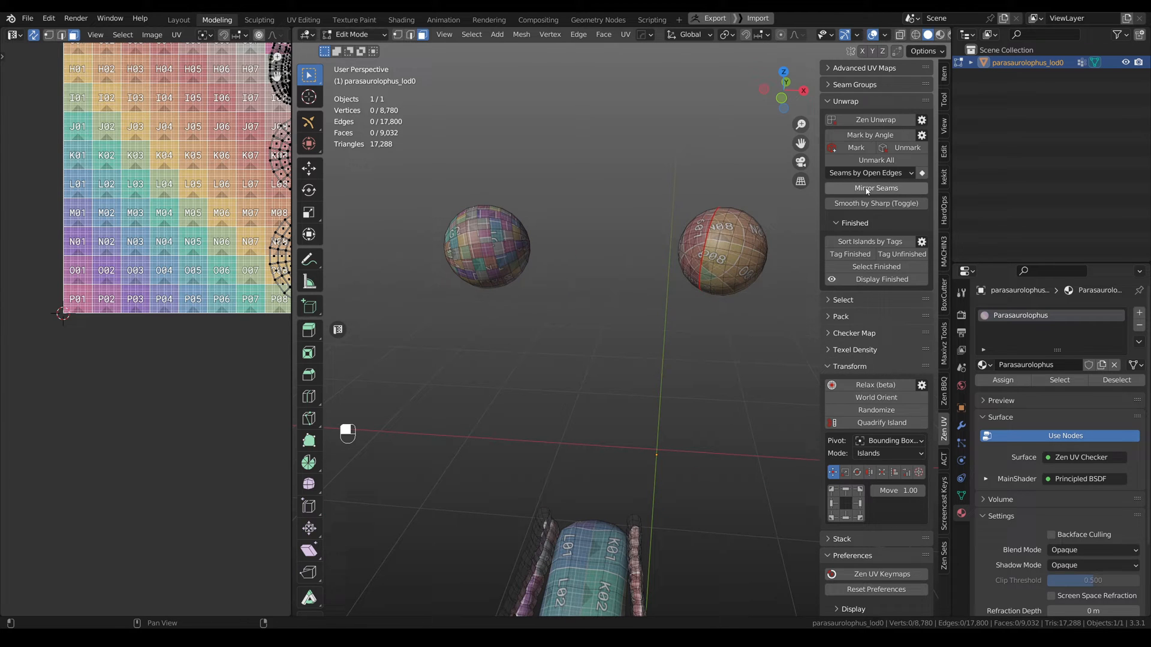
pyautogui.click(875, 189)
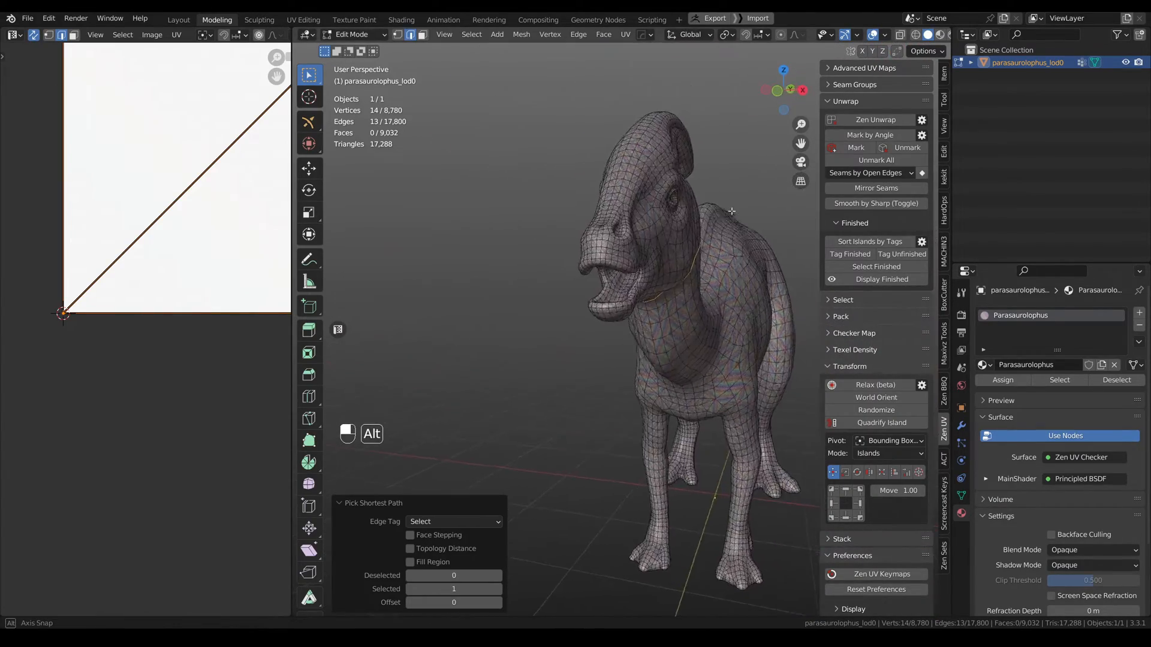
# Step: Pick a shortest edge path around the Parasaurolophus neck for a seam
pyautogui.press('space')
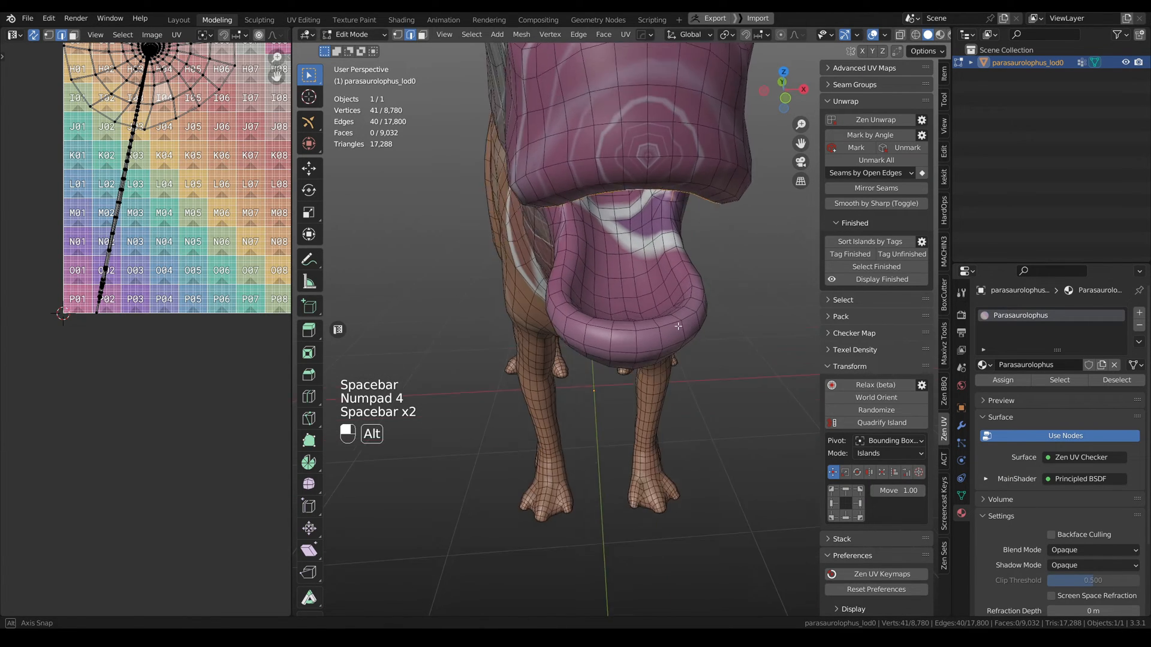
# Step: Unwrap the head with Zen Unwrap | Pack and select a seam-respecting loop on the neck
pyautogui.click(583, 230)
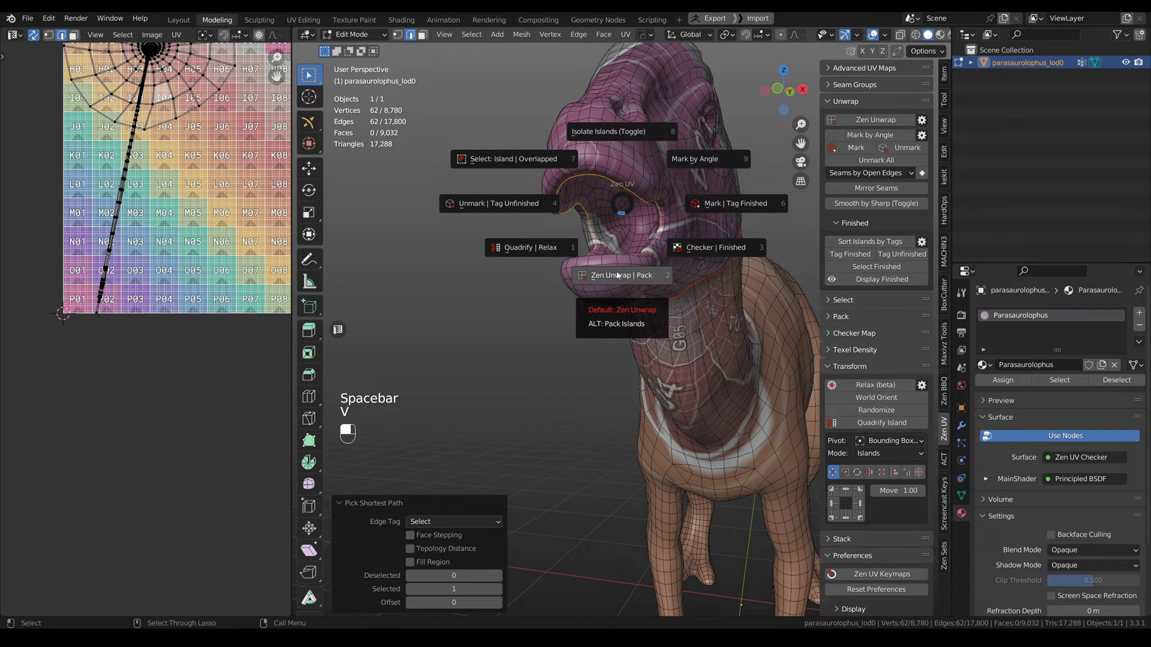
pyautogui.click(621, 276)
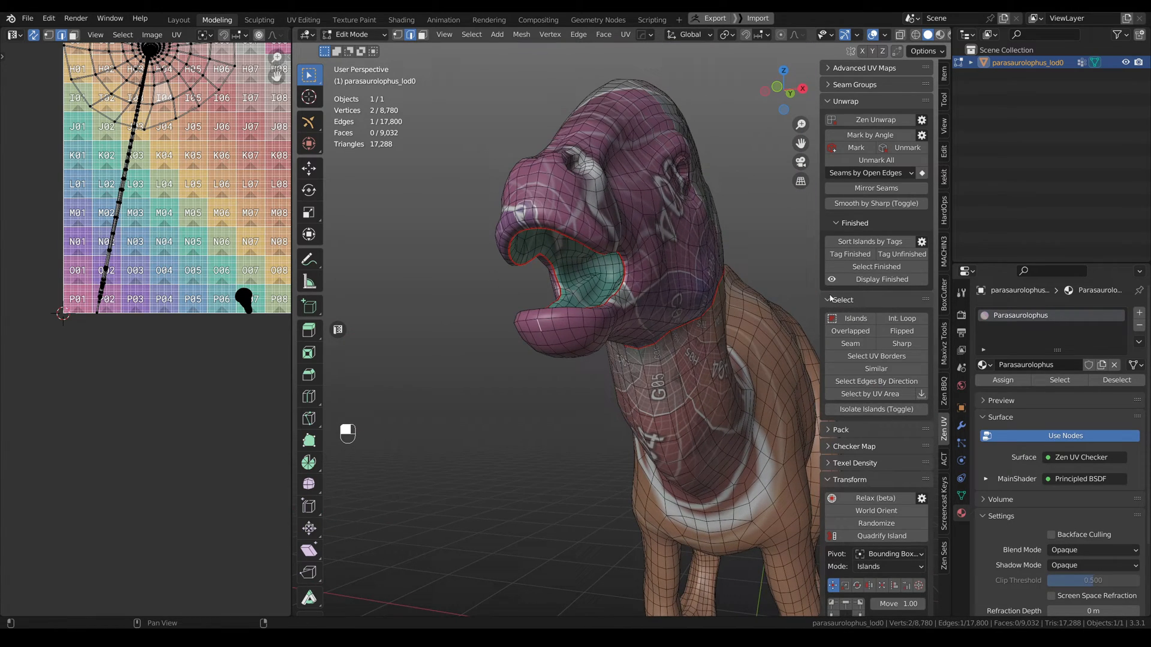
pyautogui.moveTo(901, 318)
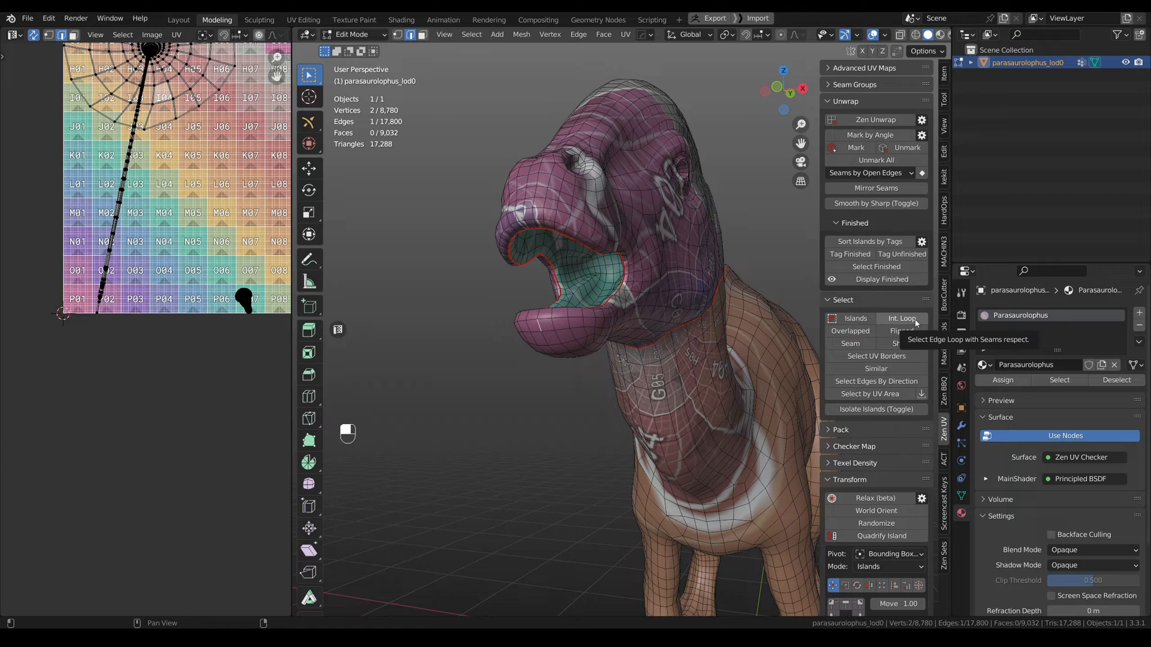
pyautogui.click(900, 318)
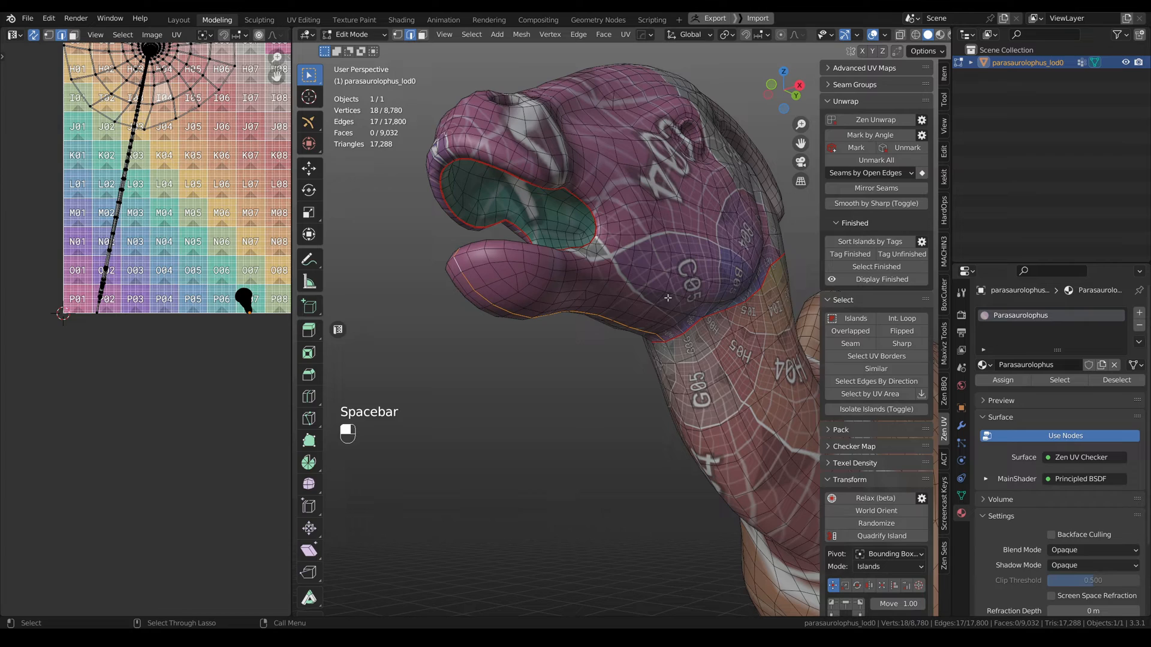
pyautogui.press('space')
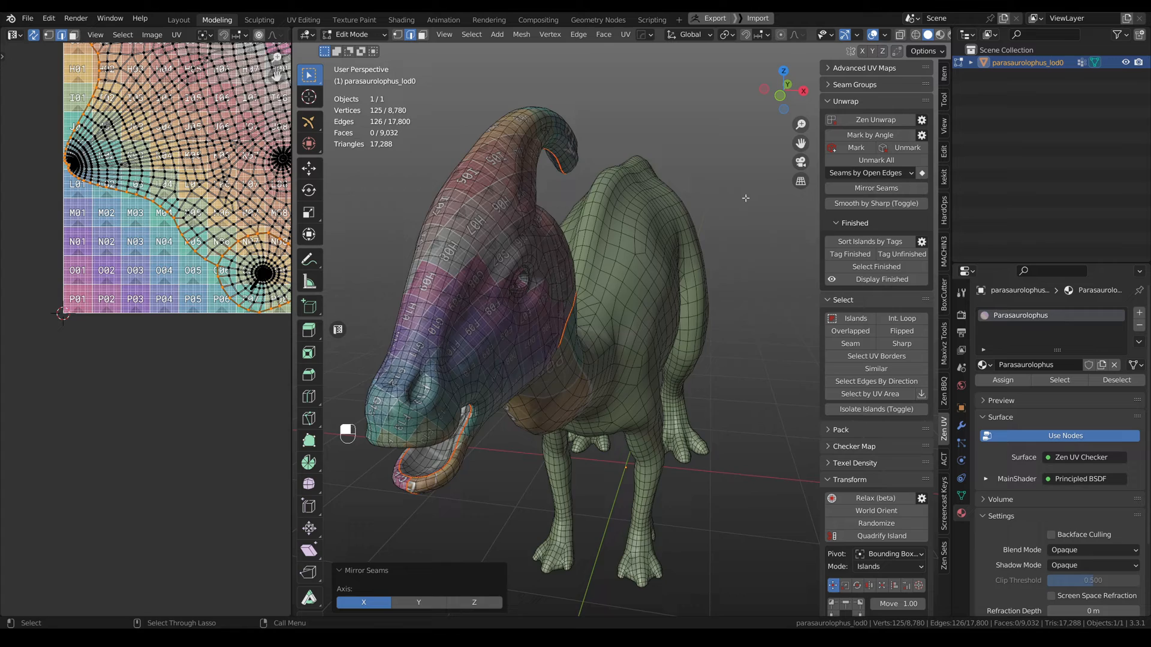
# Step: Mirror the head seams across X and relax the head's UV island
pyautogui.press('space')
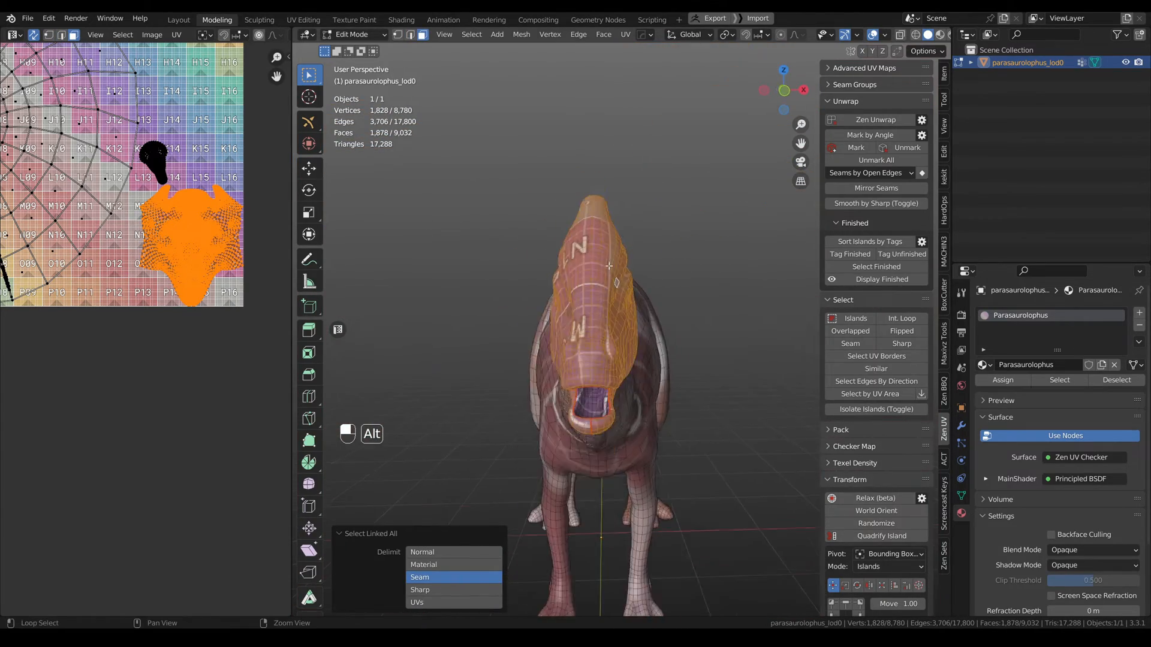
pyautogui.press('space')
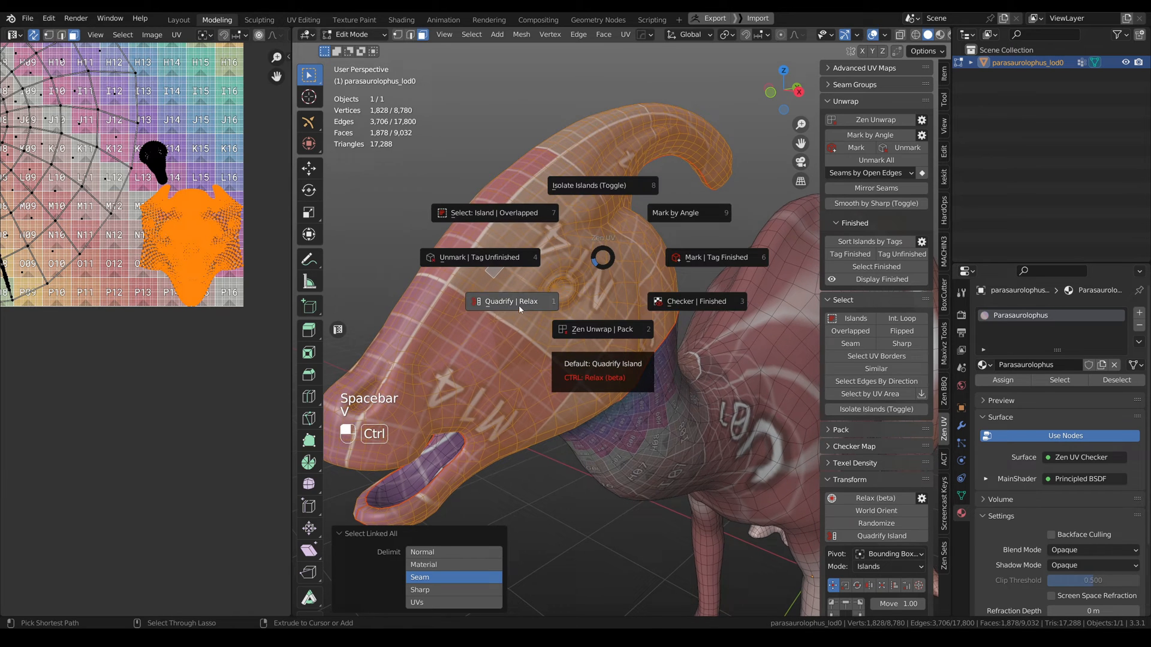
pyautogui.click(510, 301)
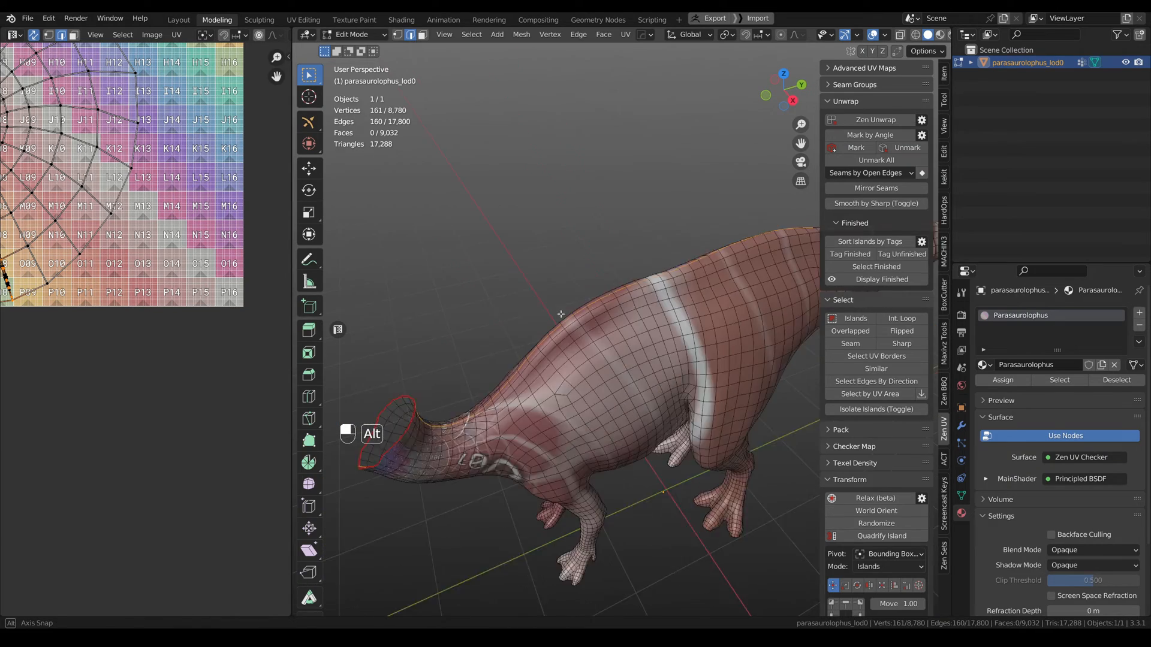
# Step: Loop-select the edge ring at the open front end of the head
pyautogui.press('space')
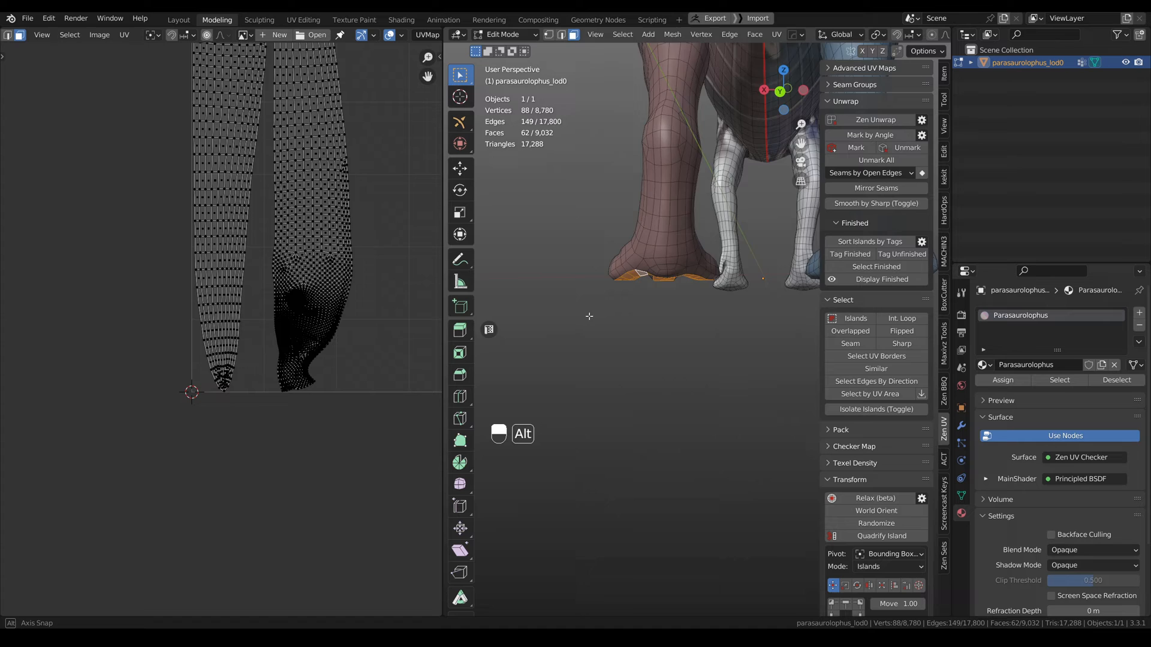
# Step: Select shortest edge paths along the forelimbs and around the wrists as new seams
pyautogui.press('space')
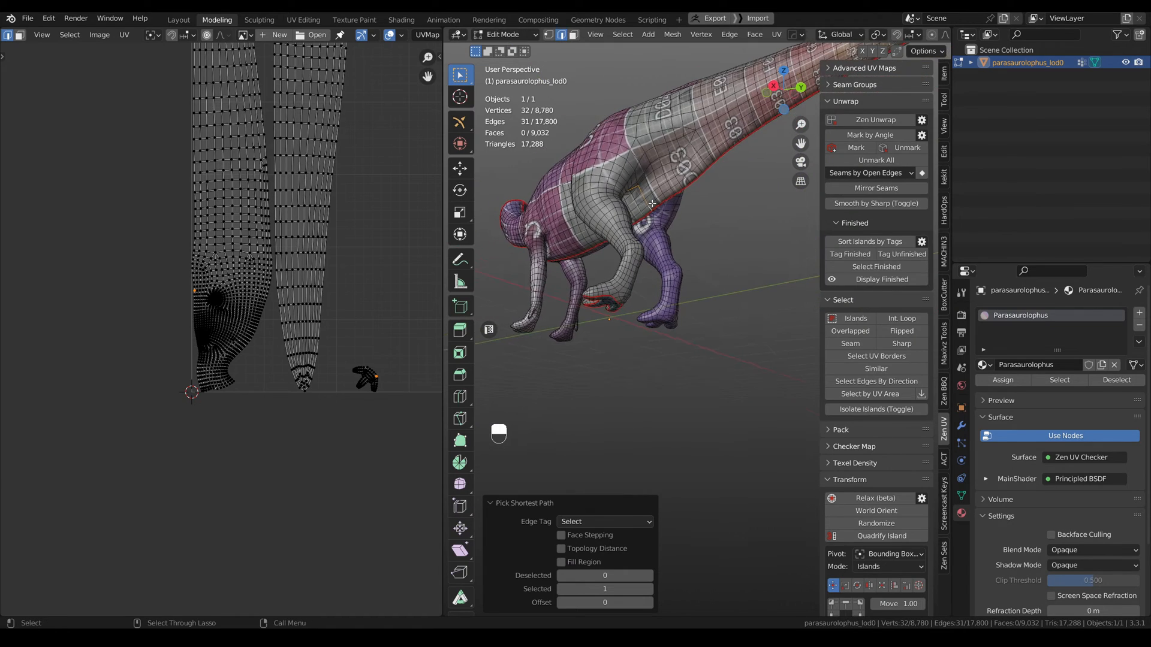
pyautogui.press('space')
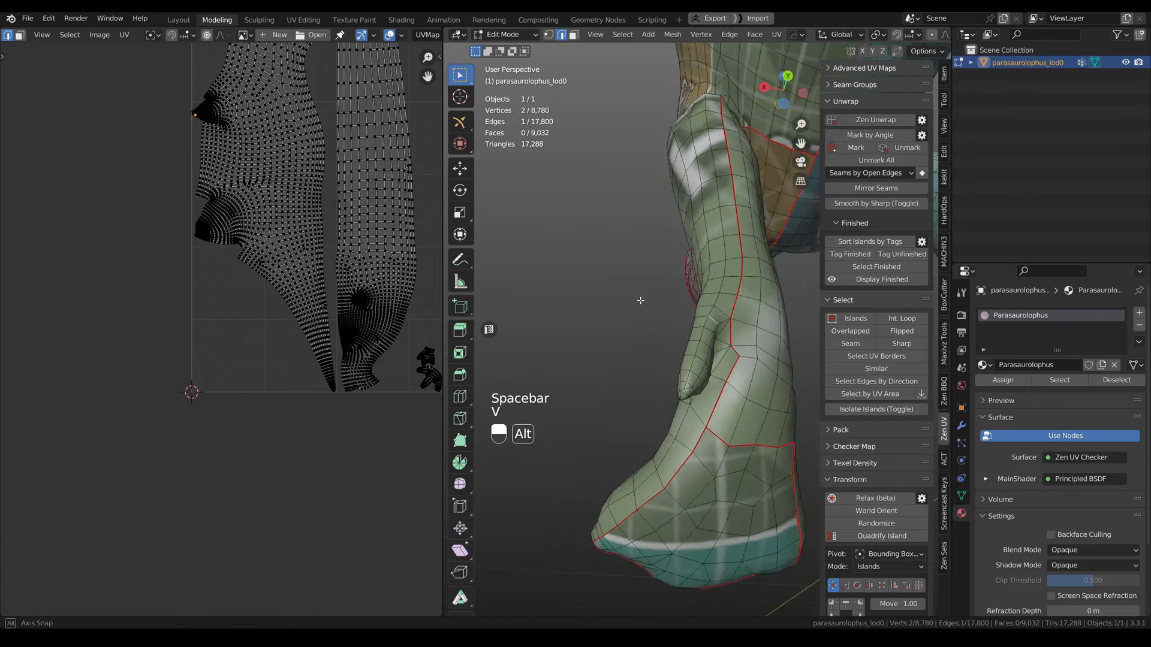
pyautogui.click(673, 446)
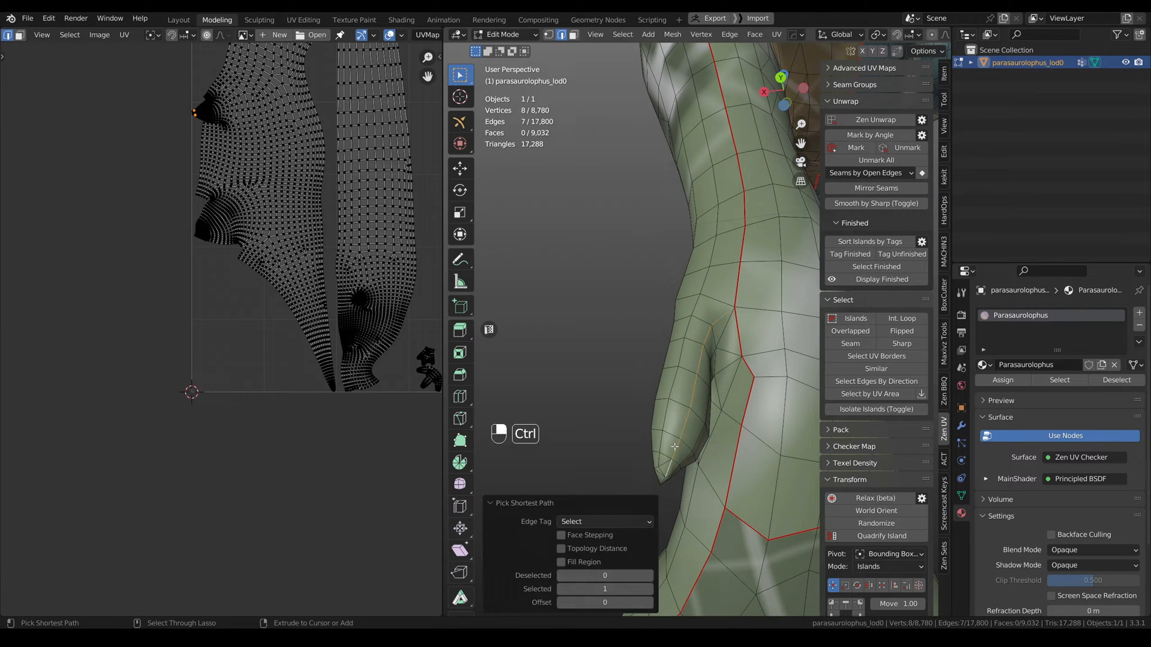
pyautogui.press('space')
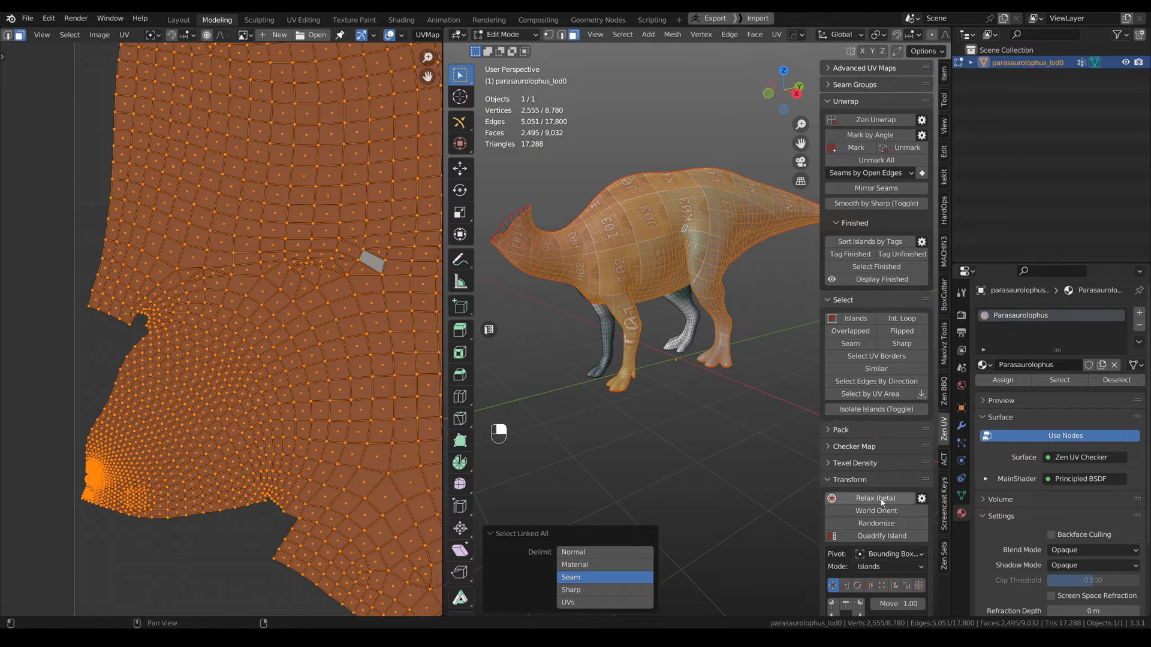
# Step: Relax the body island with Relax (beta) in the Zen UV Transform panel
pyautogui.click(874, 499)
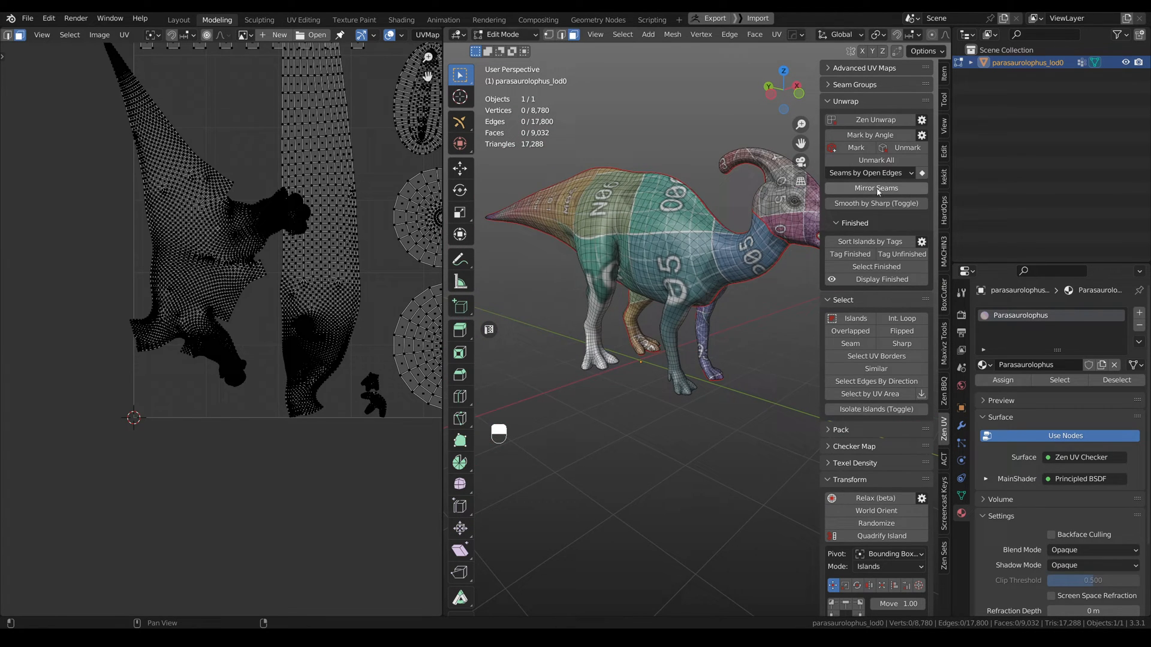
# Step: Mirror the seams to the other side with Mirror Seams in the Zen UV Unwrap panel
pyautogui.click(875, 188)
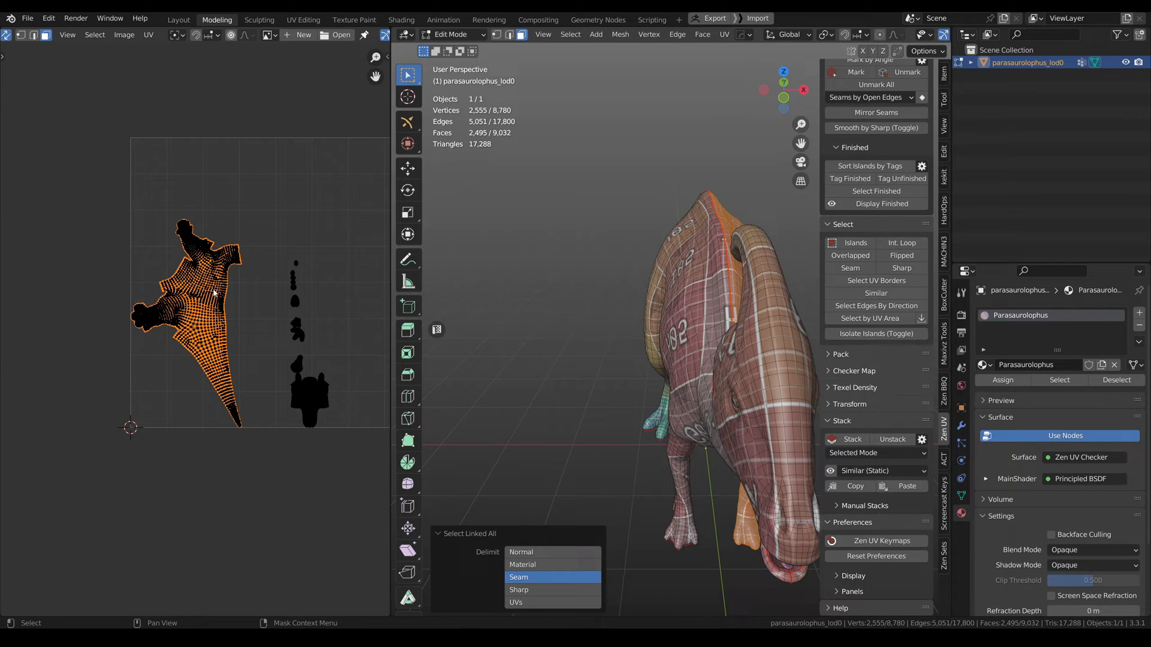
# Step: Select the tail region in the UV editor and split it off as its own island
pyautogui.click(519, 577)
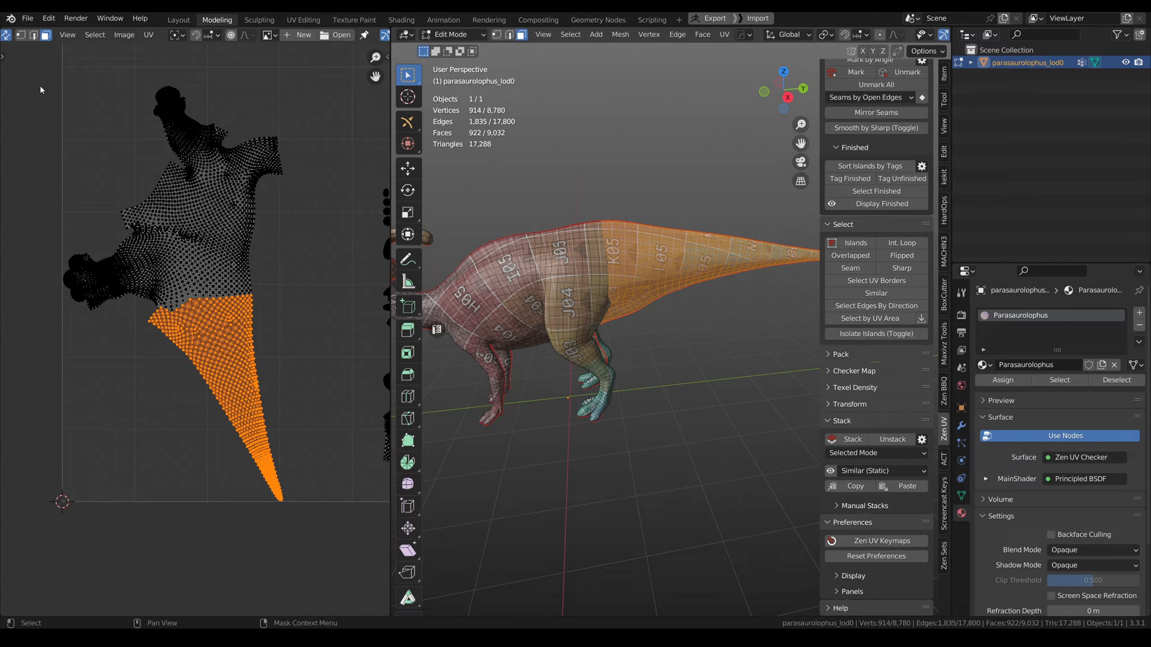
pyautogui.click(17, 106)
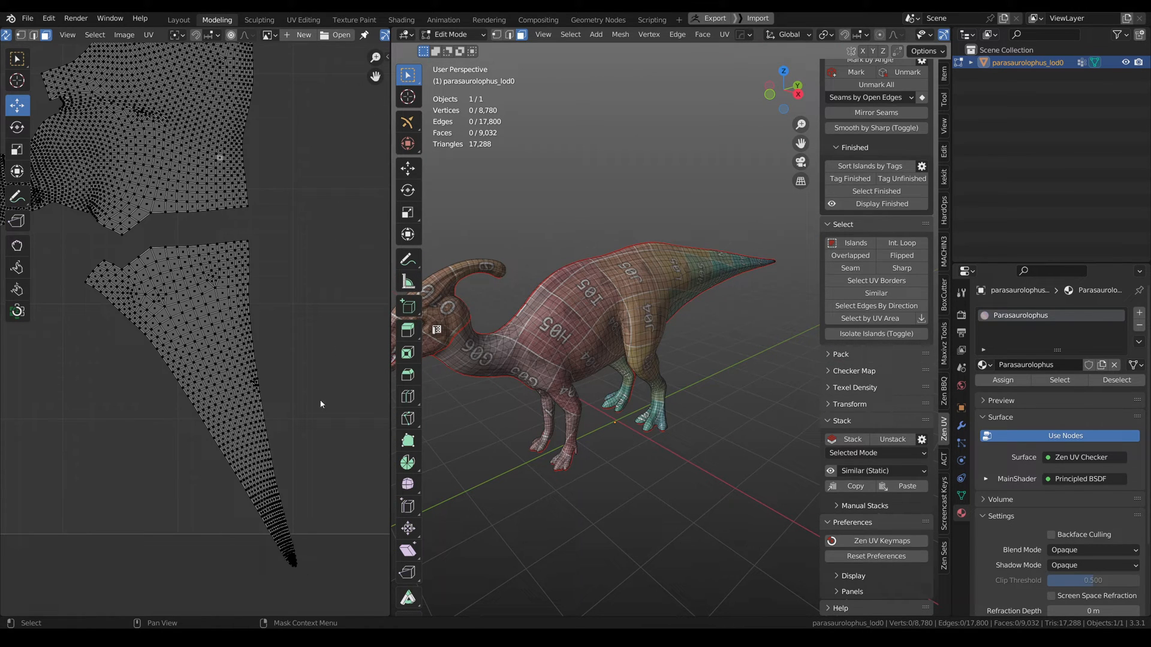
pyautogui.moveTo(211, 254)
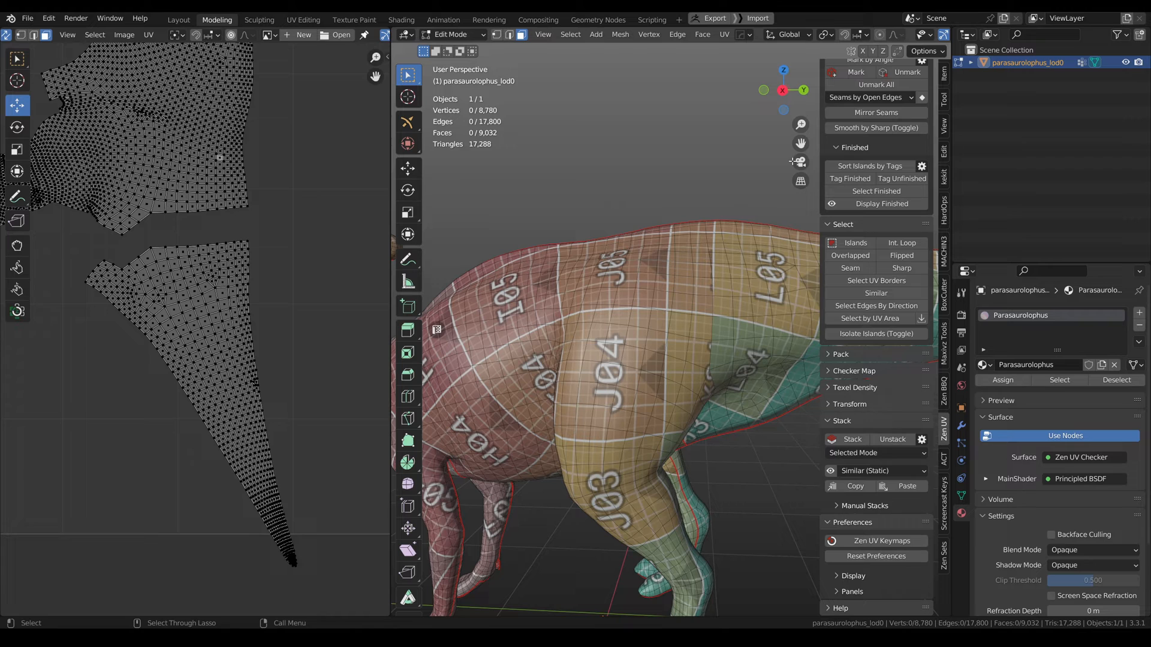
# Step: Regenerate seams from the UV island borders so the tail cut becomes a seam
pyautogui.scroll(3)
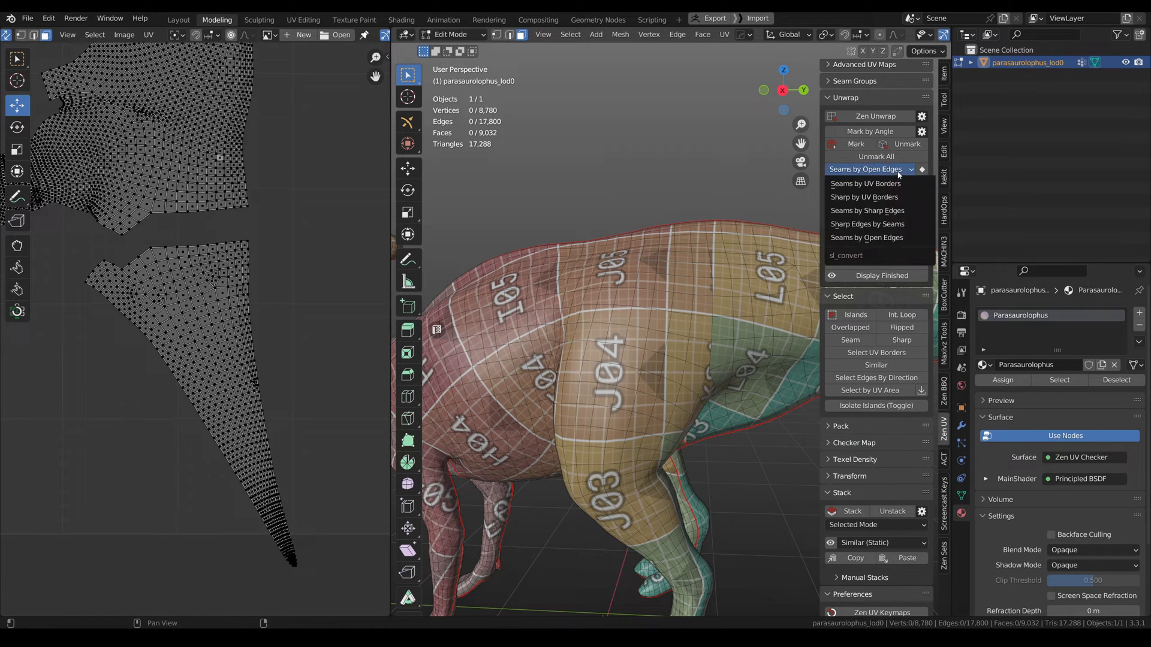
pyautogui.moveTo(865, 182)
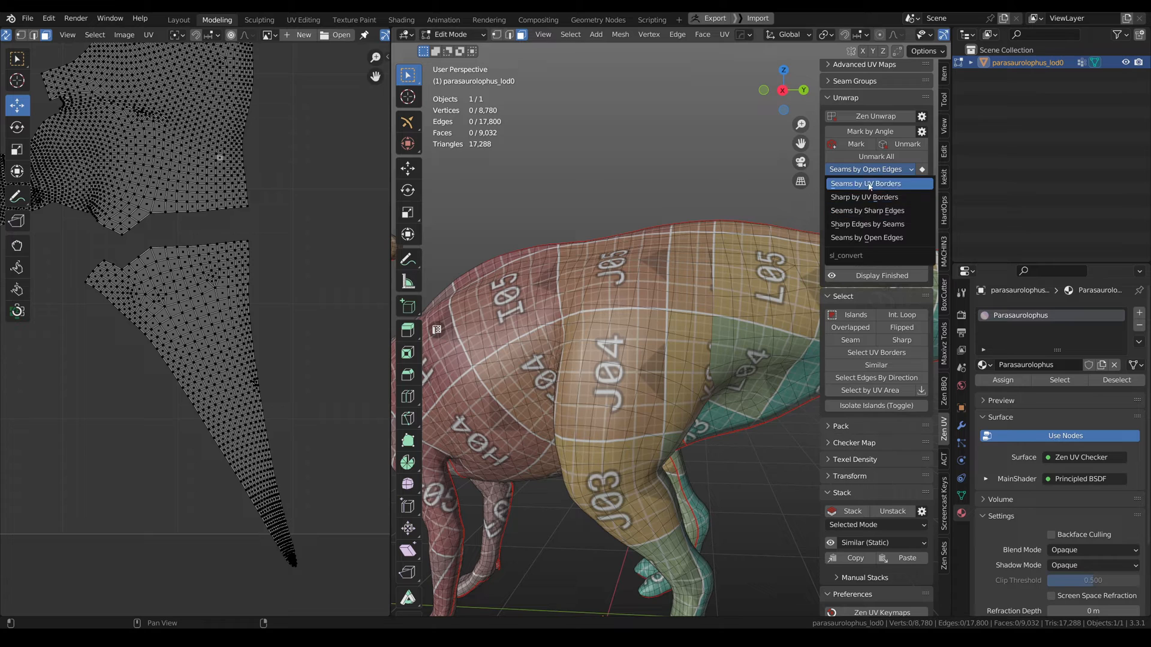
pyautogui.click(865, 183)
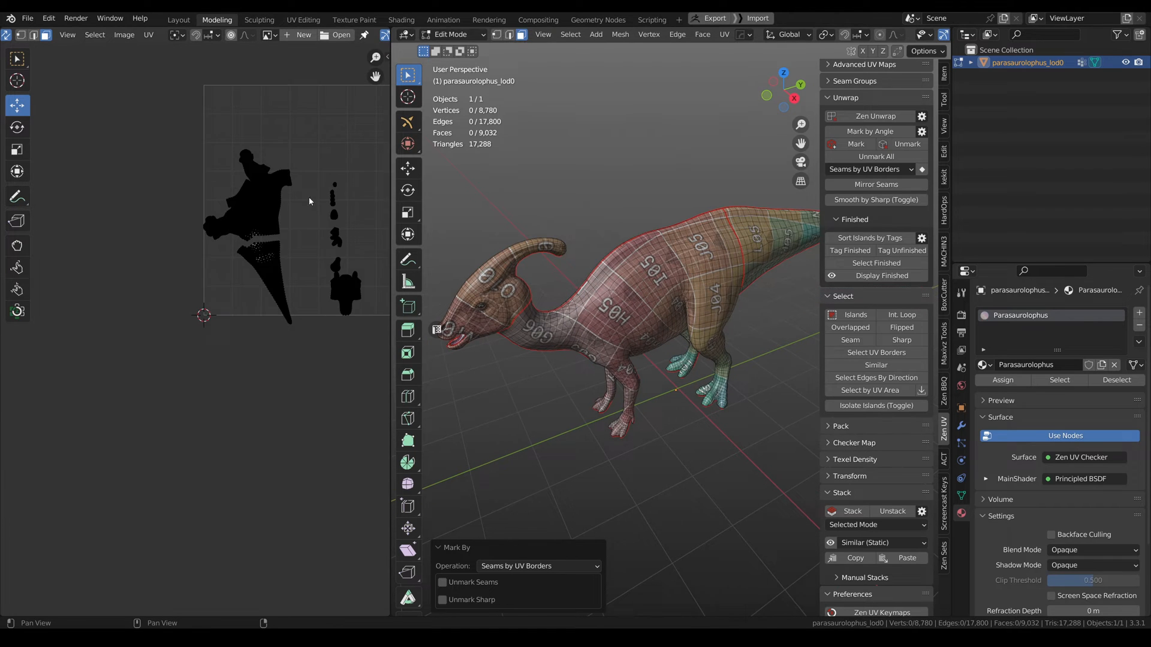
# Step: Scale all islands down and move the tail island left to sit beside the body
pyautogui.press('a')
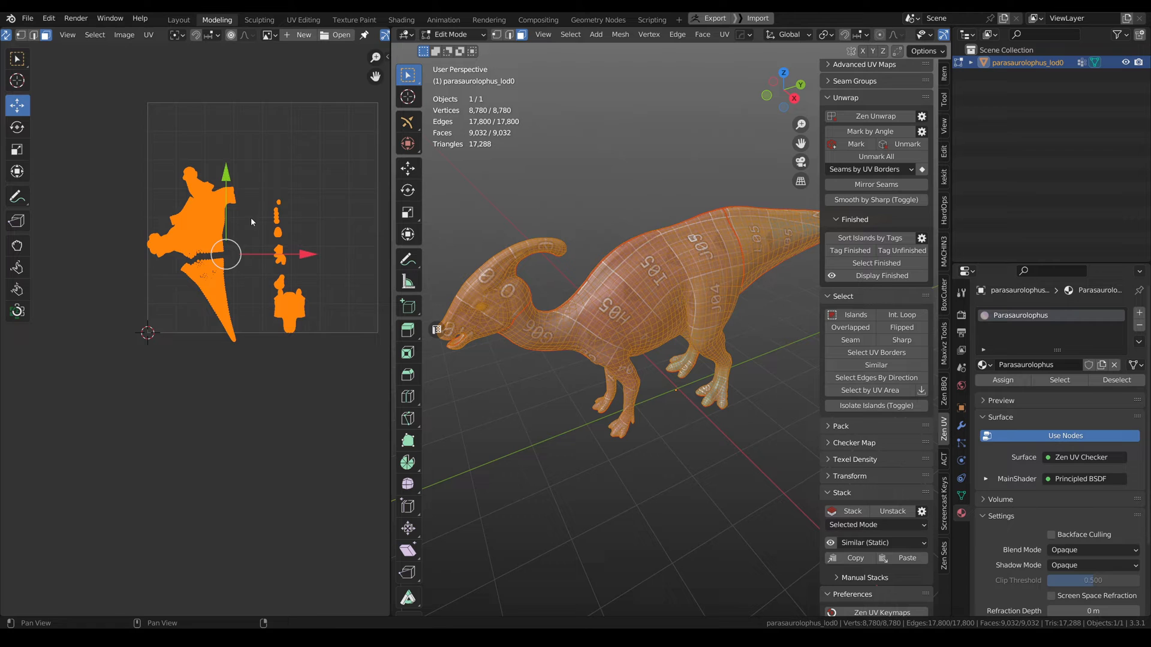
pyautogui.press('s')
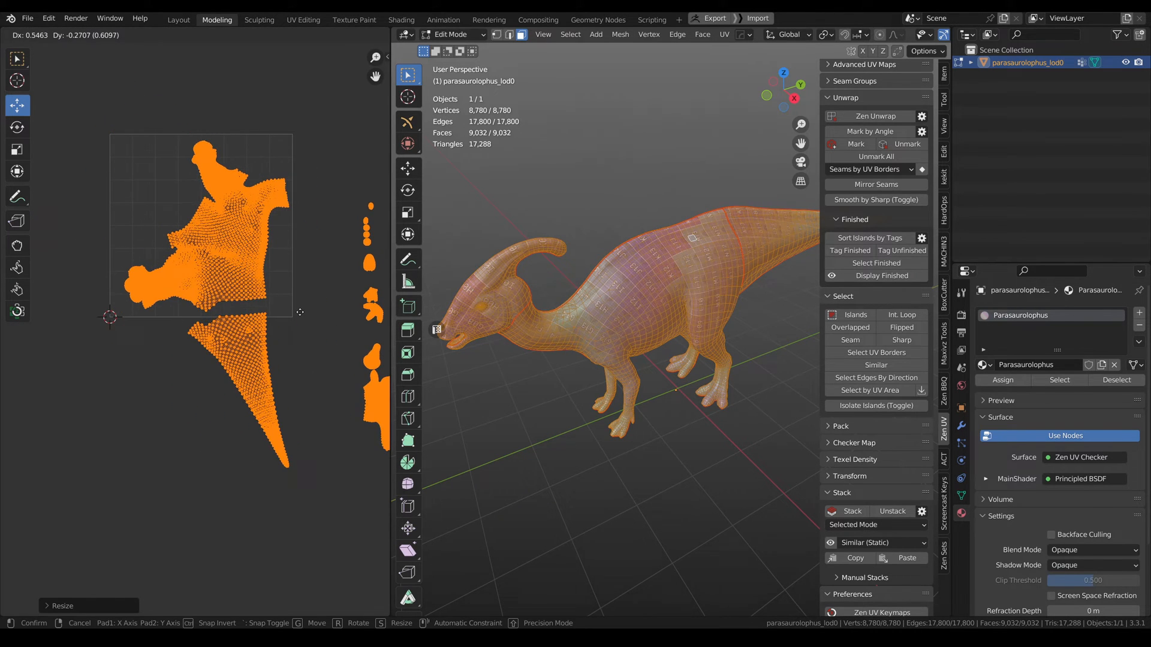
pyautogui.moveTo(301, 315)
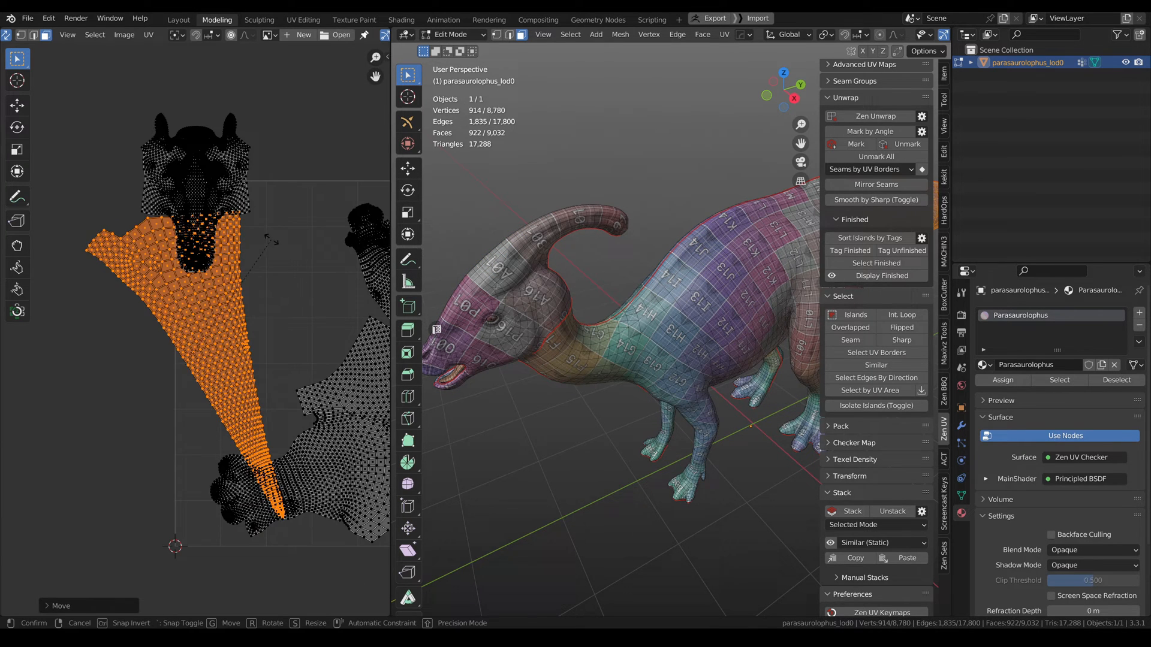
pyautogui.press('r')
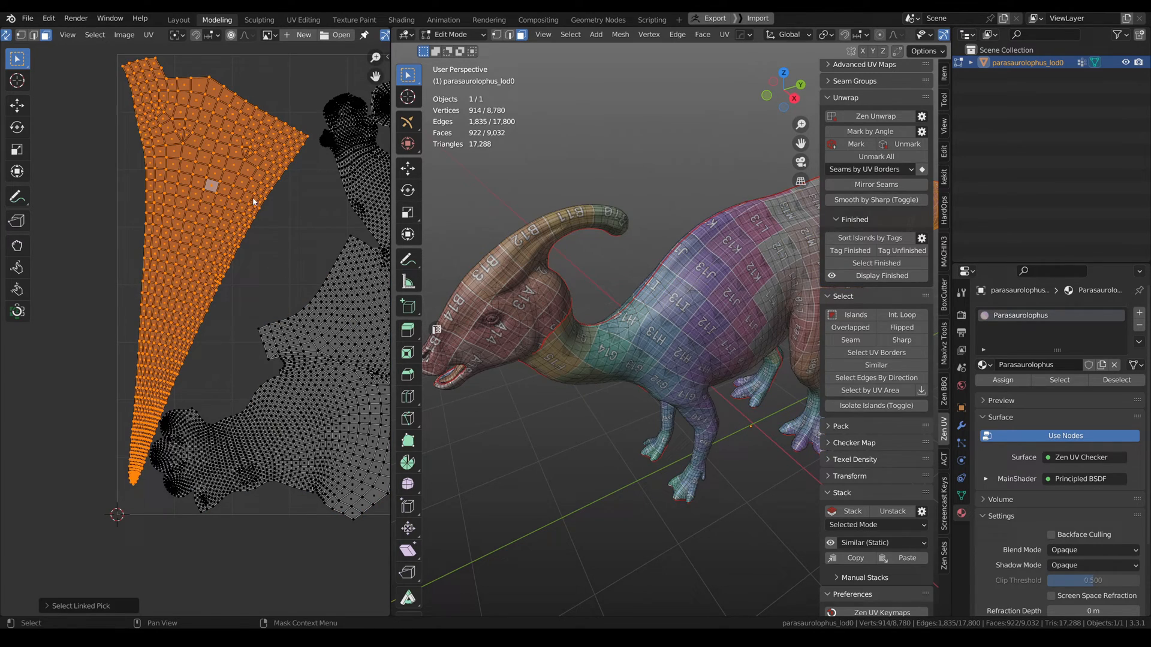
pyautogui.press('r')
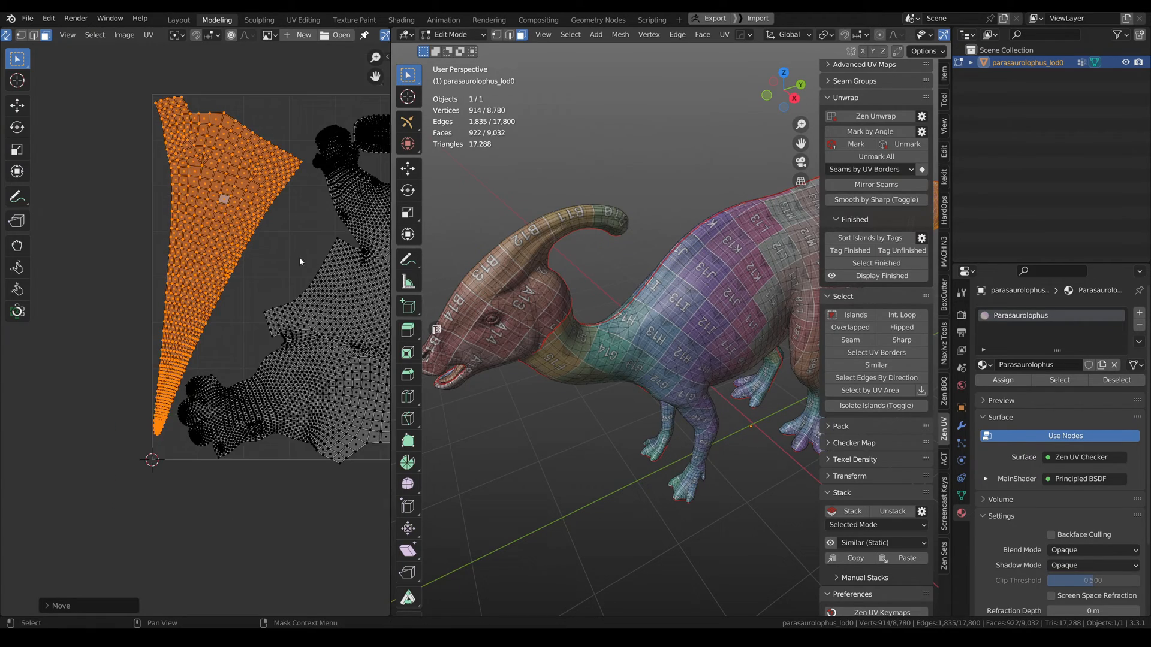
pyautogui.click(293, 267)
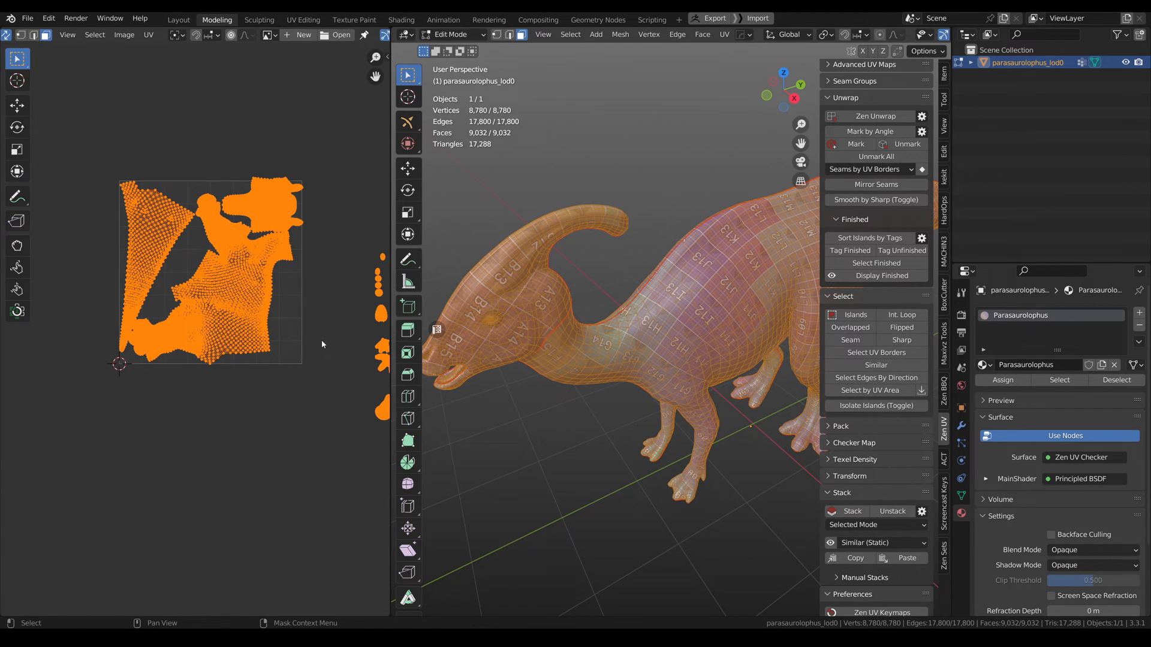
# Step: Select the linked body island and rotate it slightly to fit the layout
pyautogui.press('s')
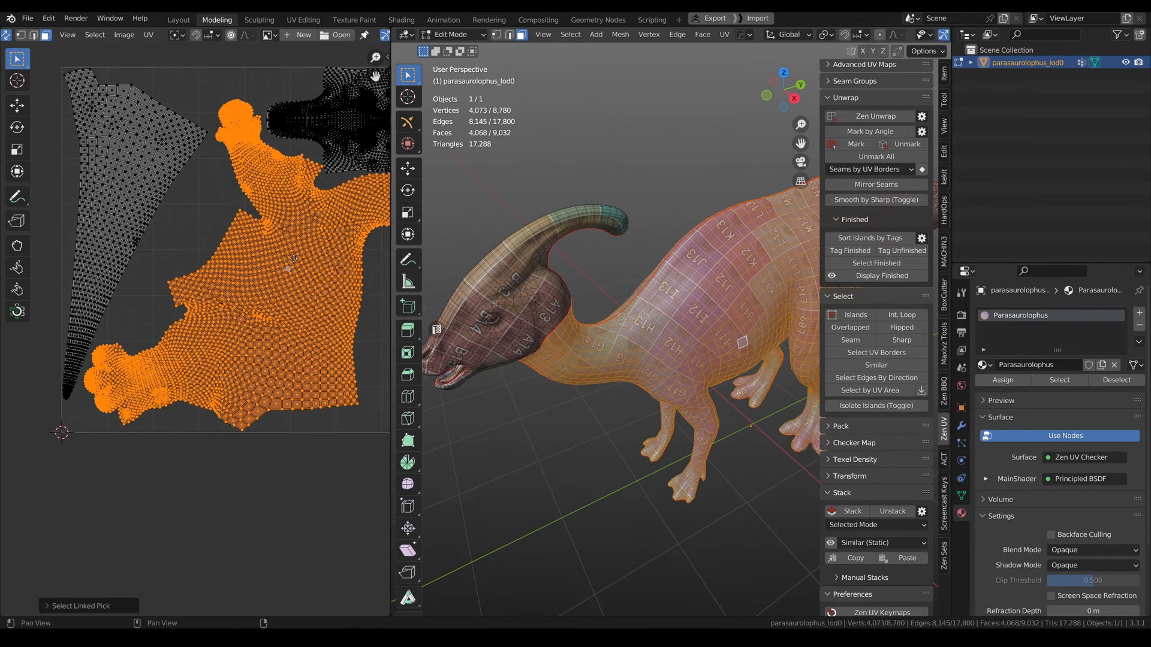
pyautogui.press('r')
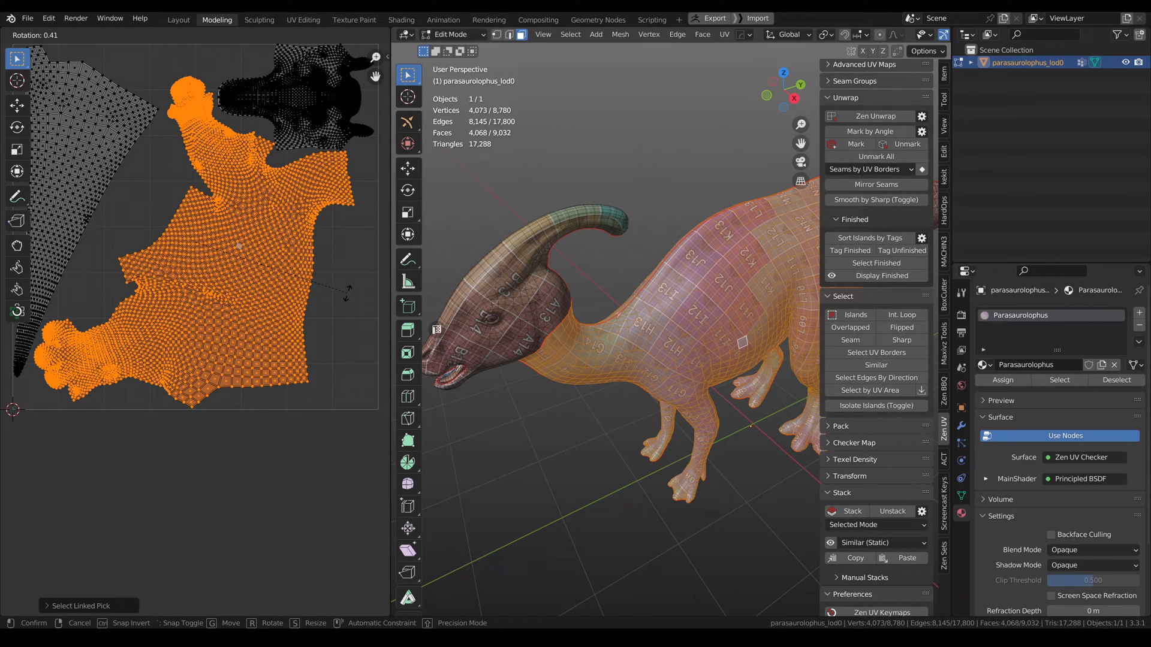
pyautogui.press('r')
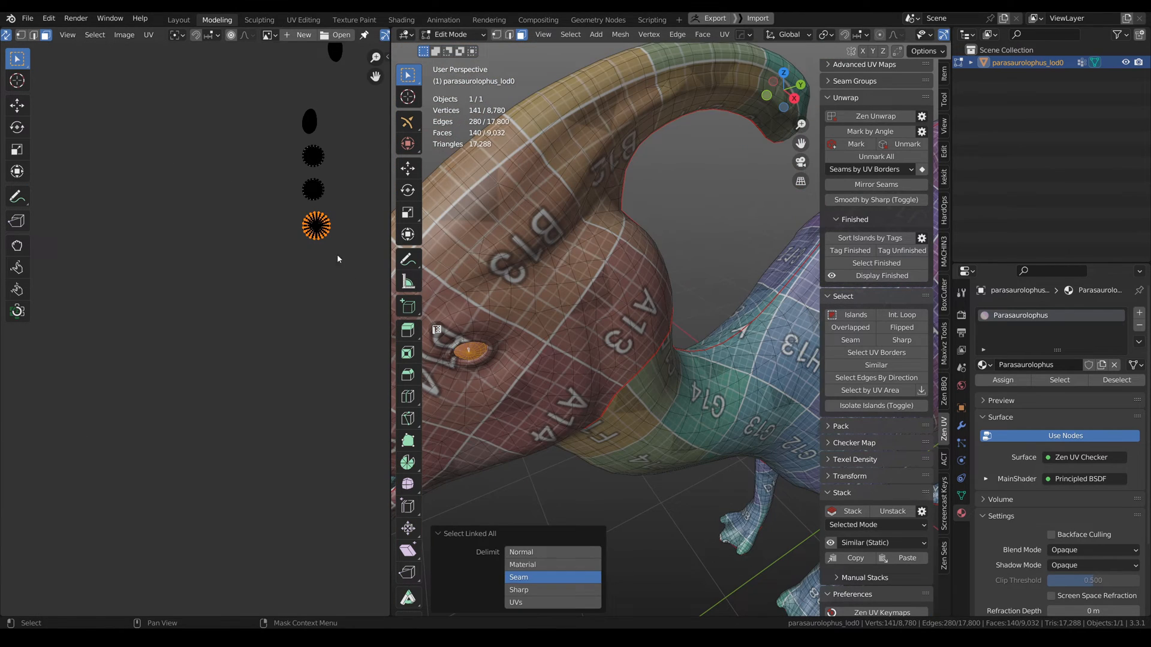
pyautogui.click(517, 577)
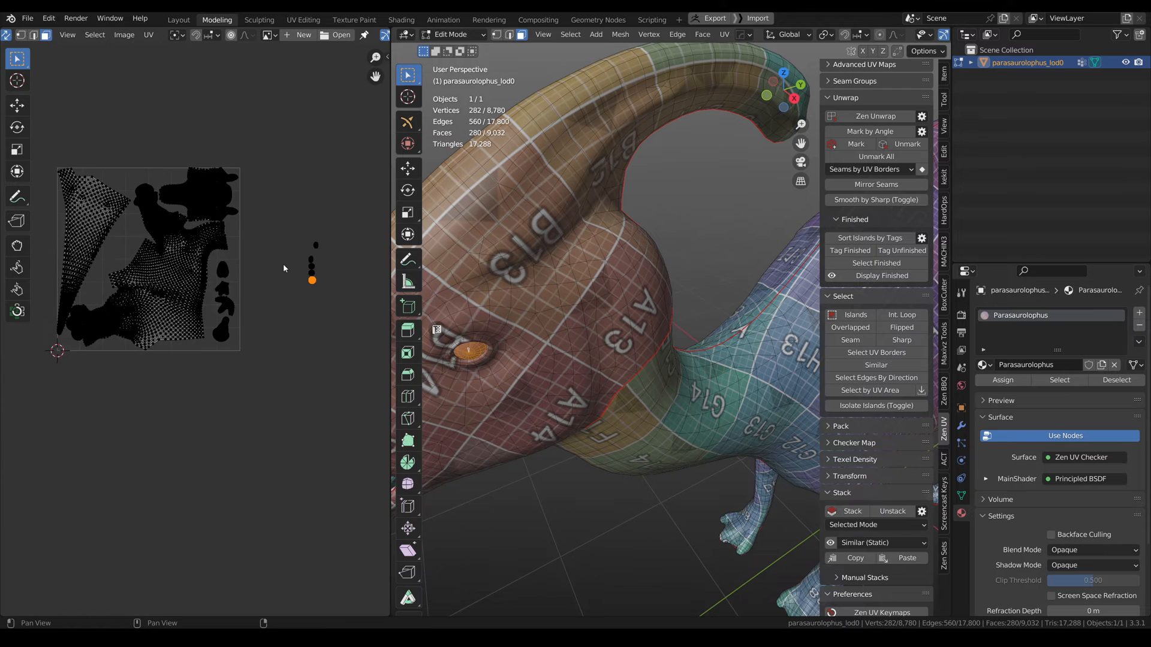